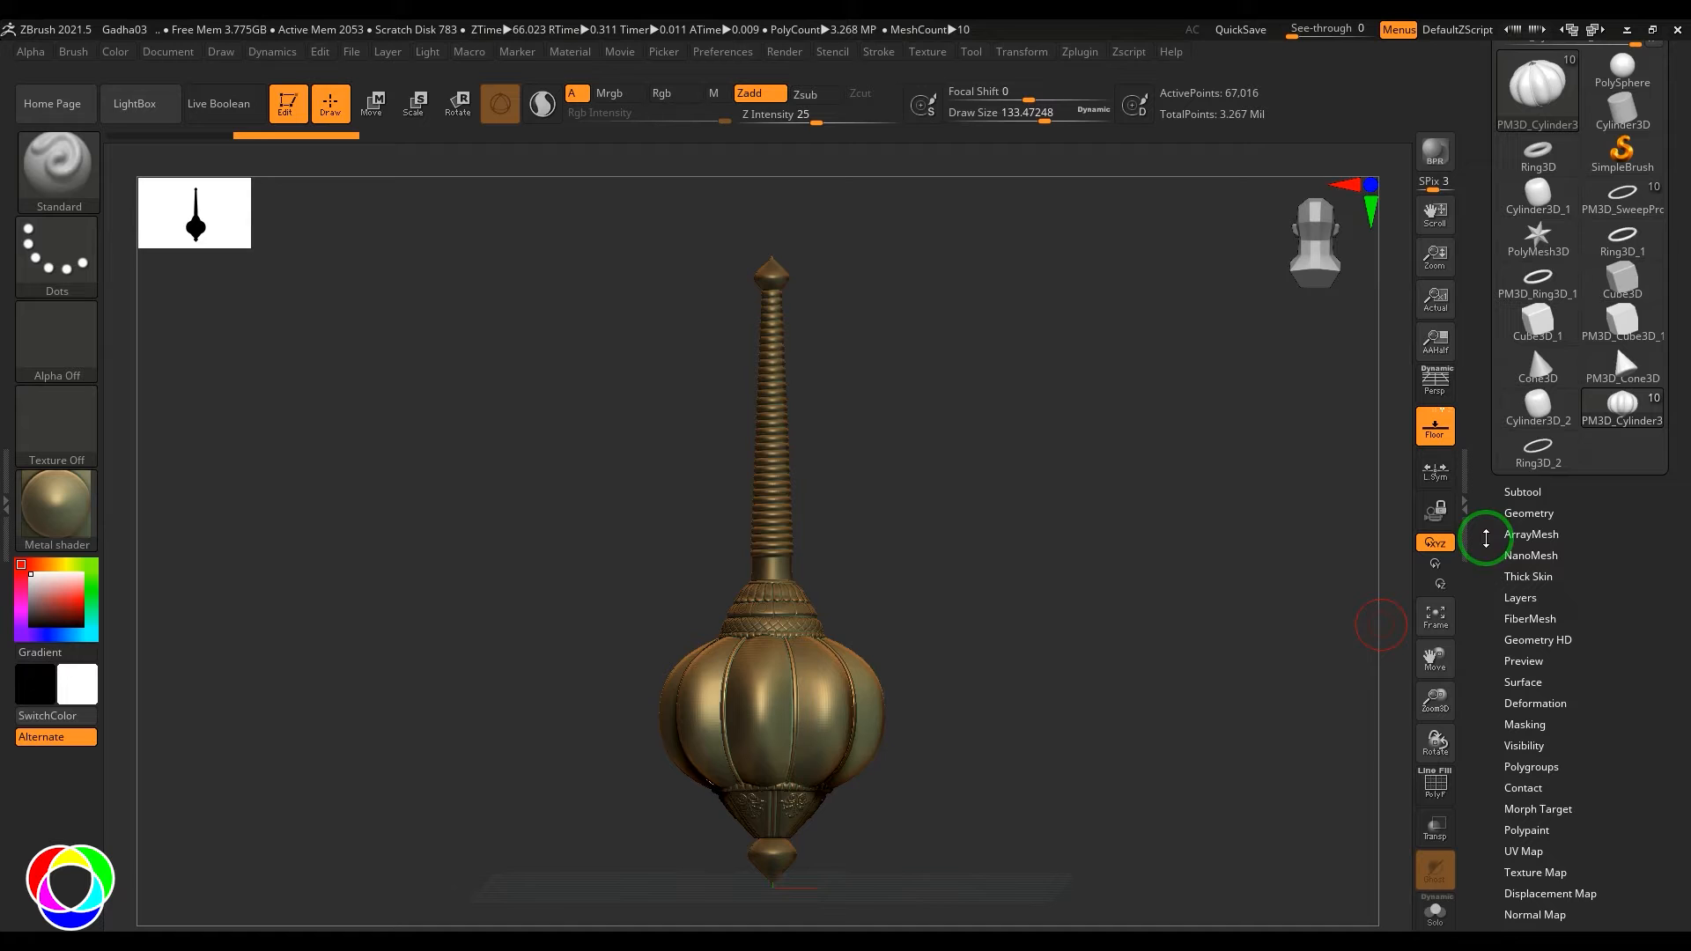
# Step: Expand the Subtool subpanel showing the cylinder, two rings and sphere subtools
pyautogui.click(1522, 491)
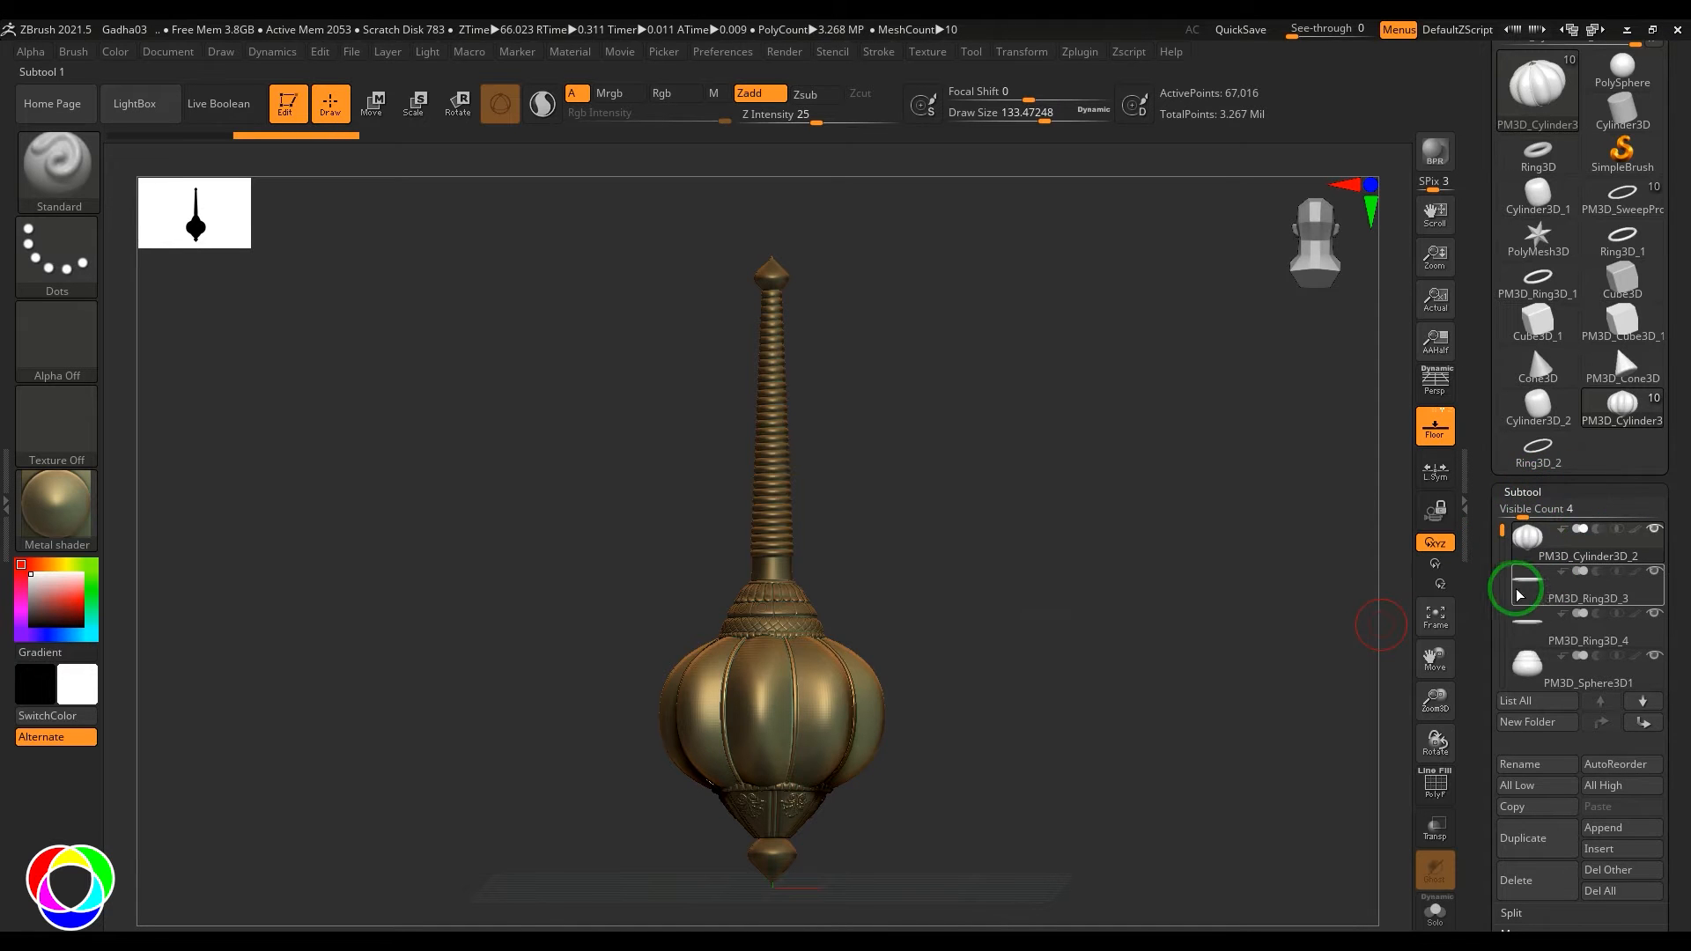
pyautogui.moveTo(1588, 699)
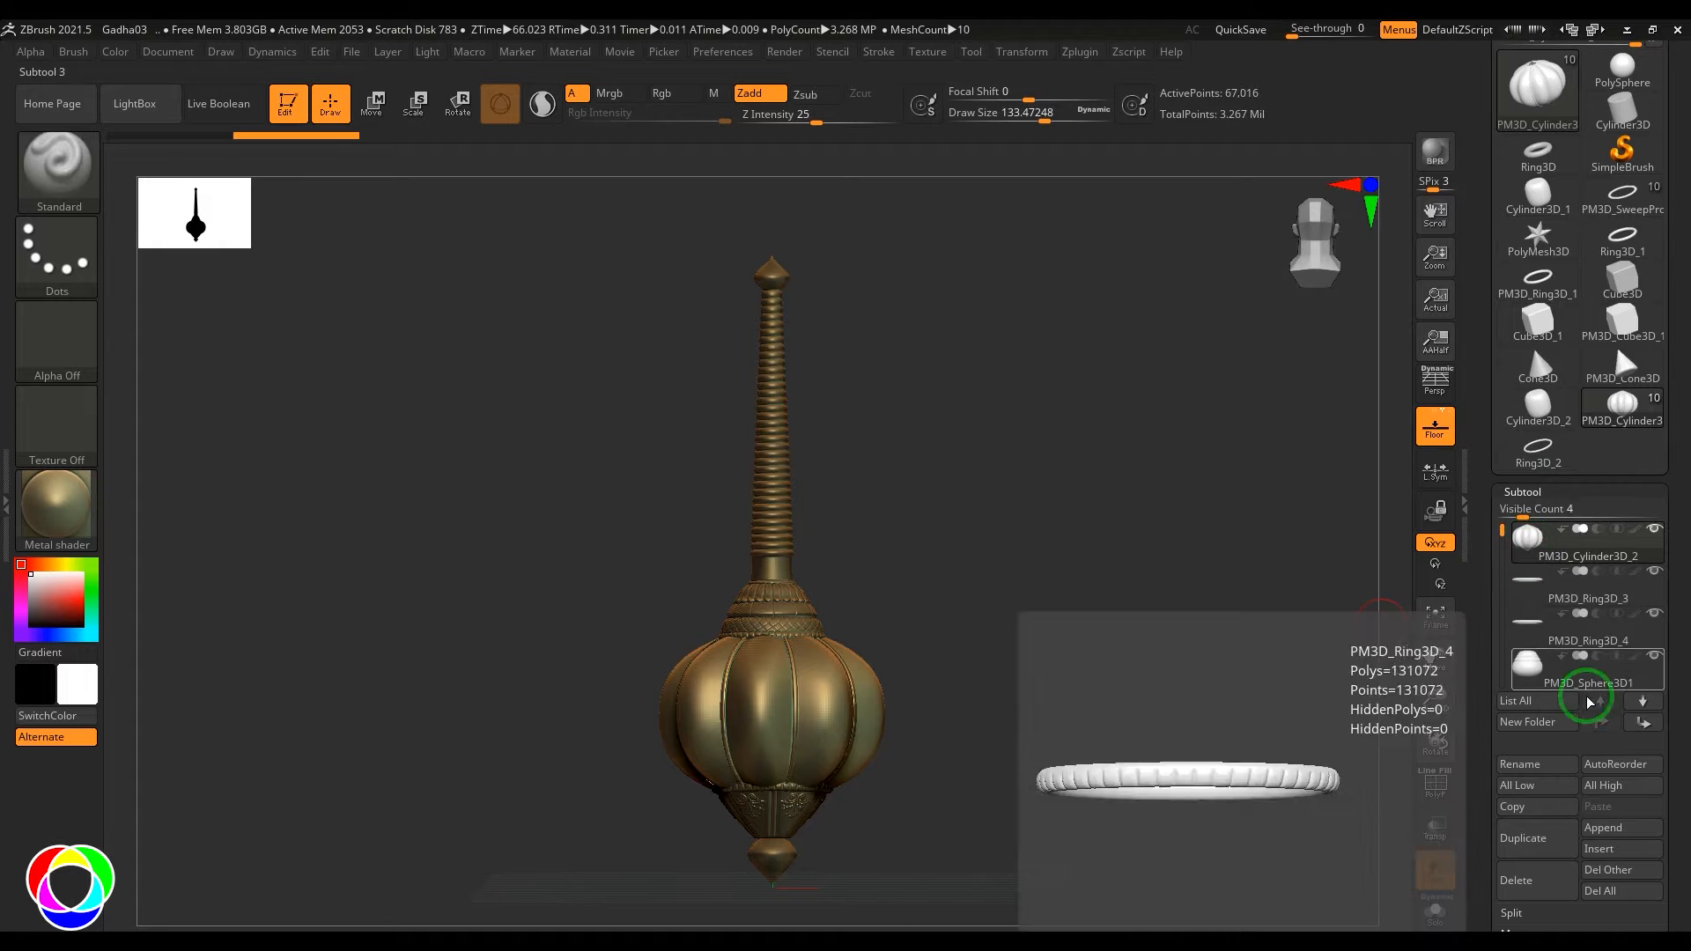
pyautogui.click(1589, 599)
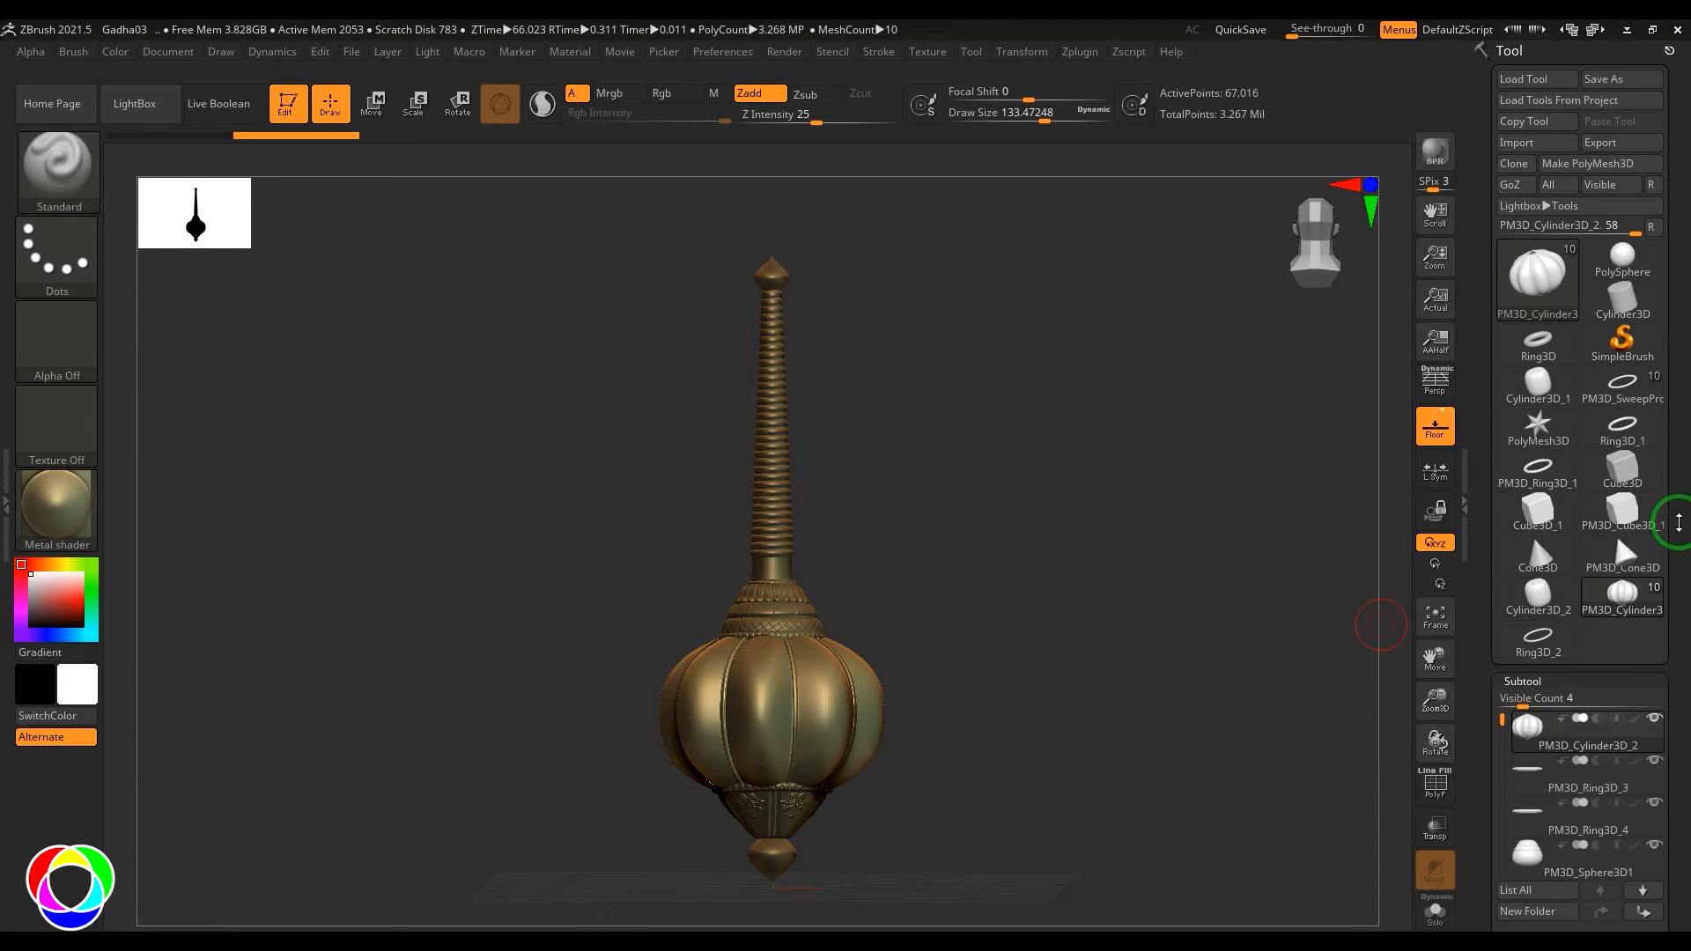
pyautogui.moveTo(1614, 145)
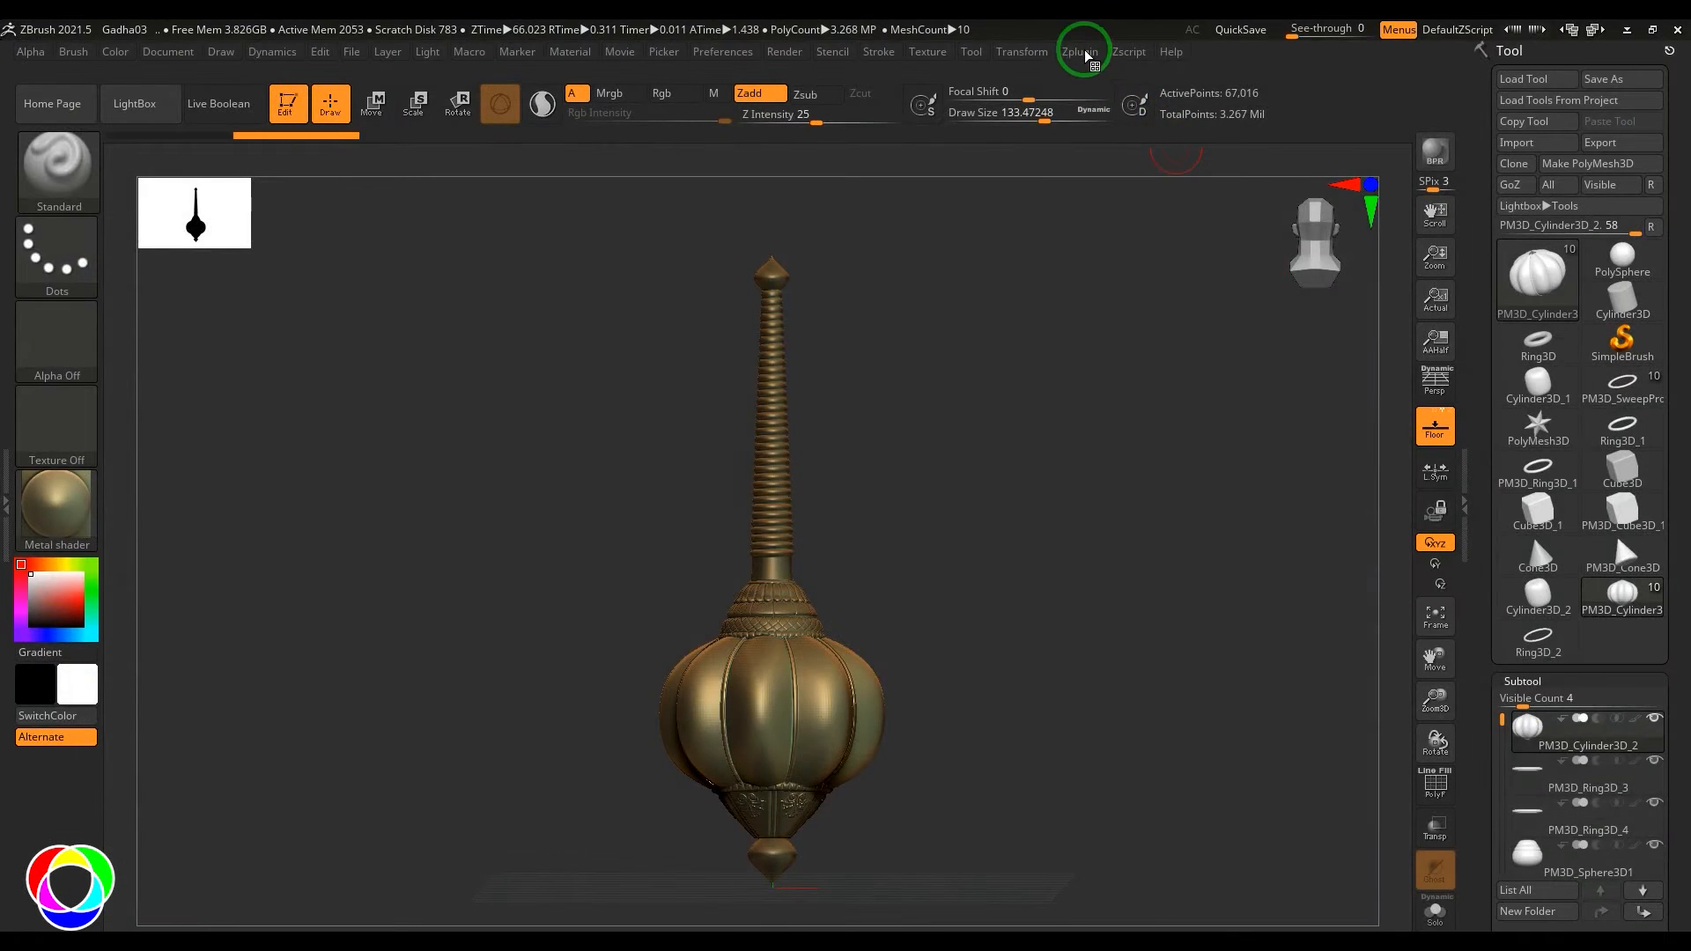
# Step: Expand the SubTool Master plugin from the Zplugin menu
pyautogui.click(1080, 51)
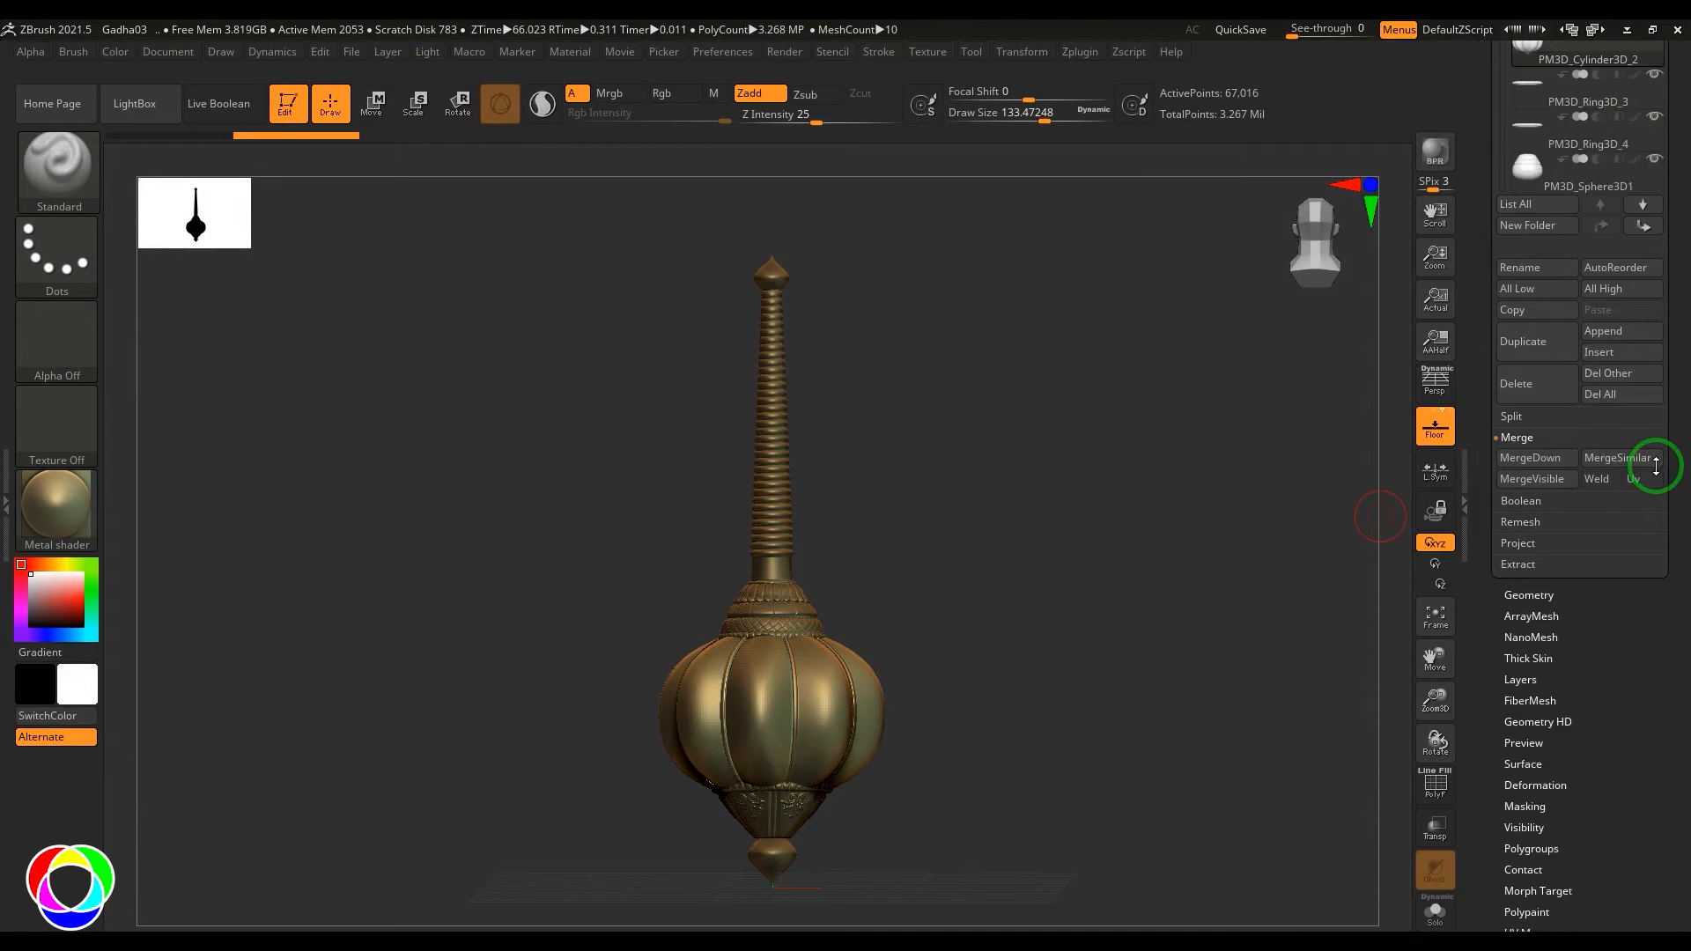
pyautogui.click(1022, 51)
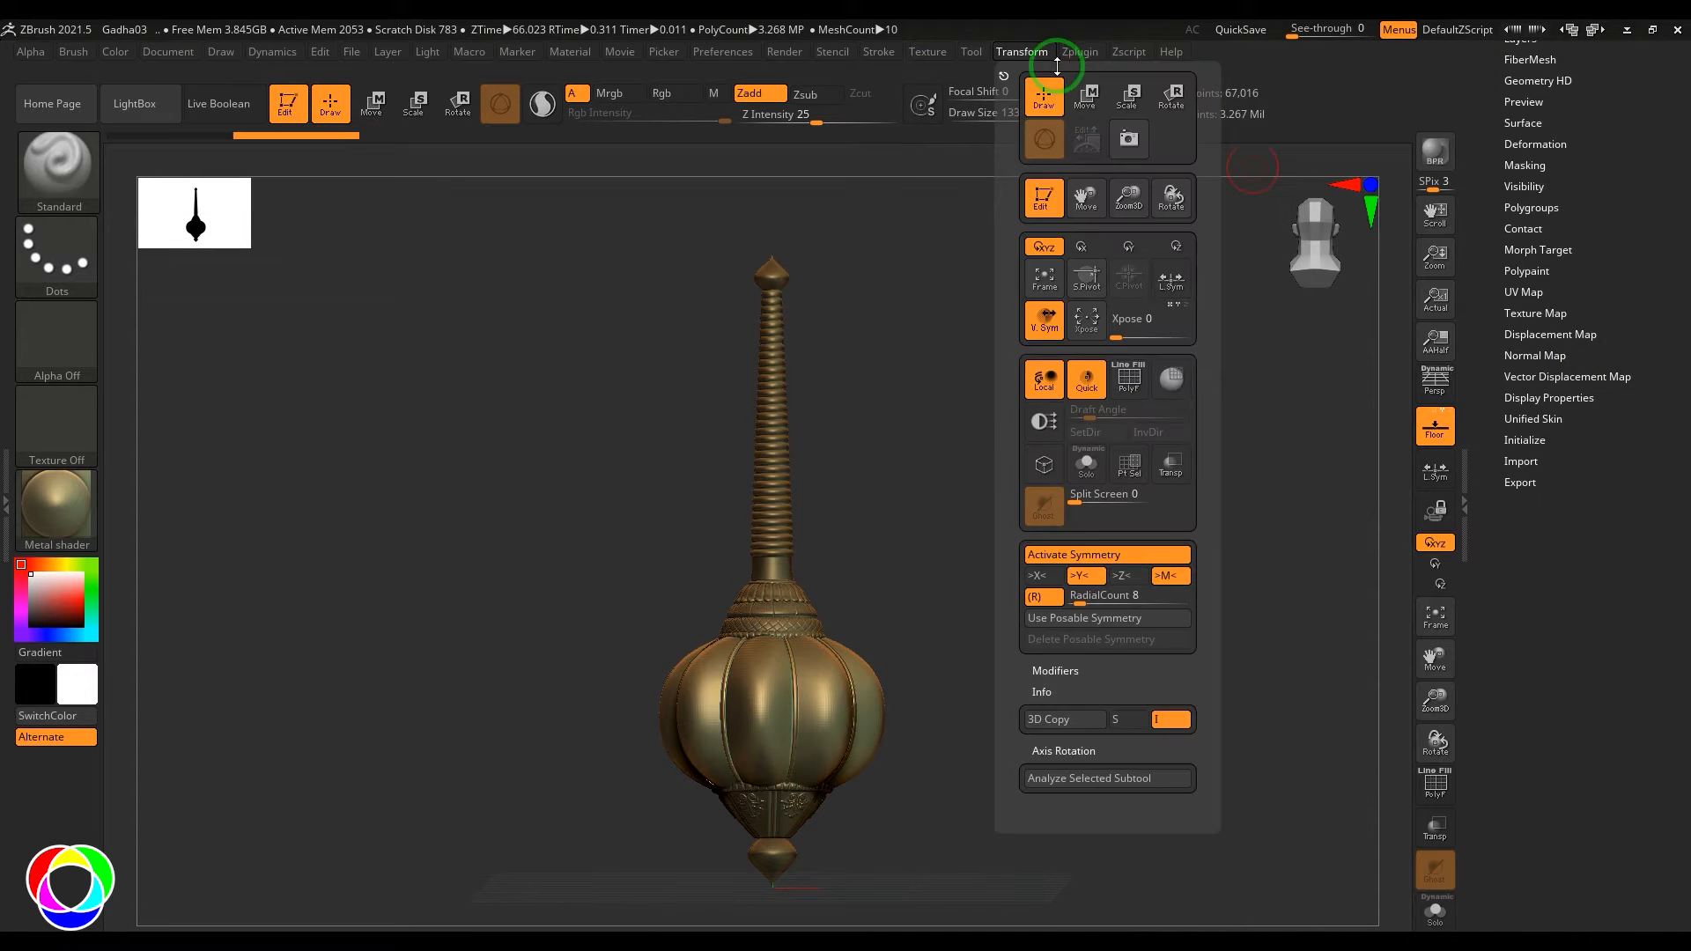
pyautogui.click(1078, 51)
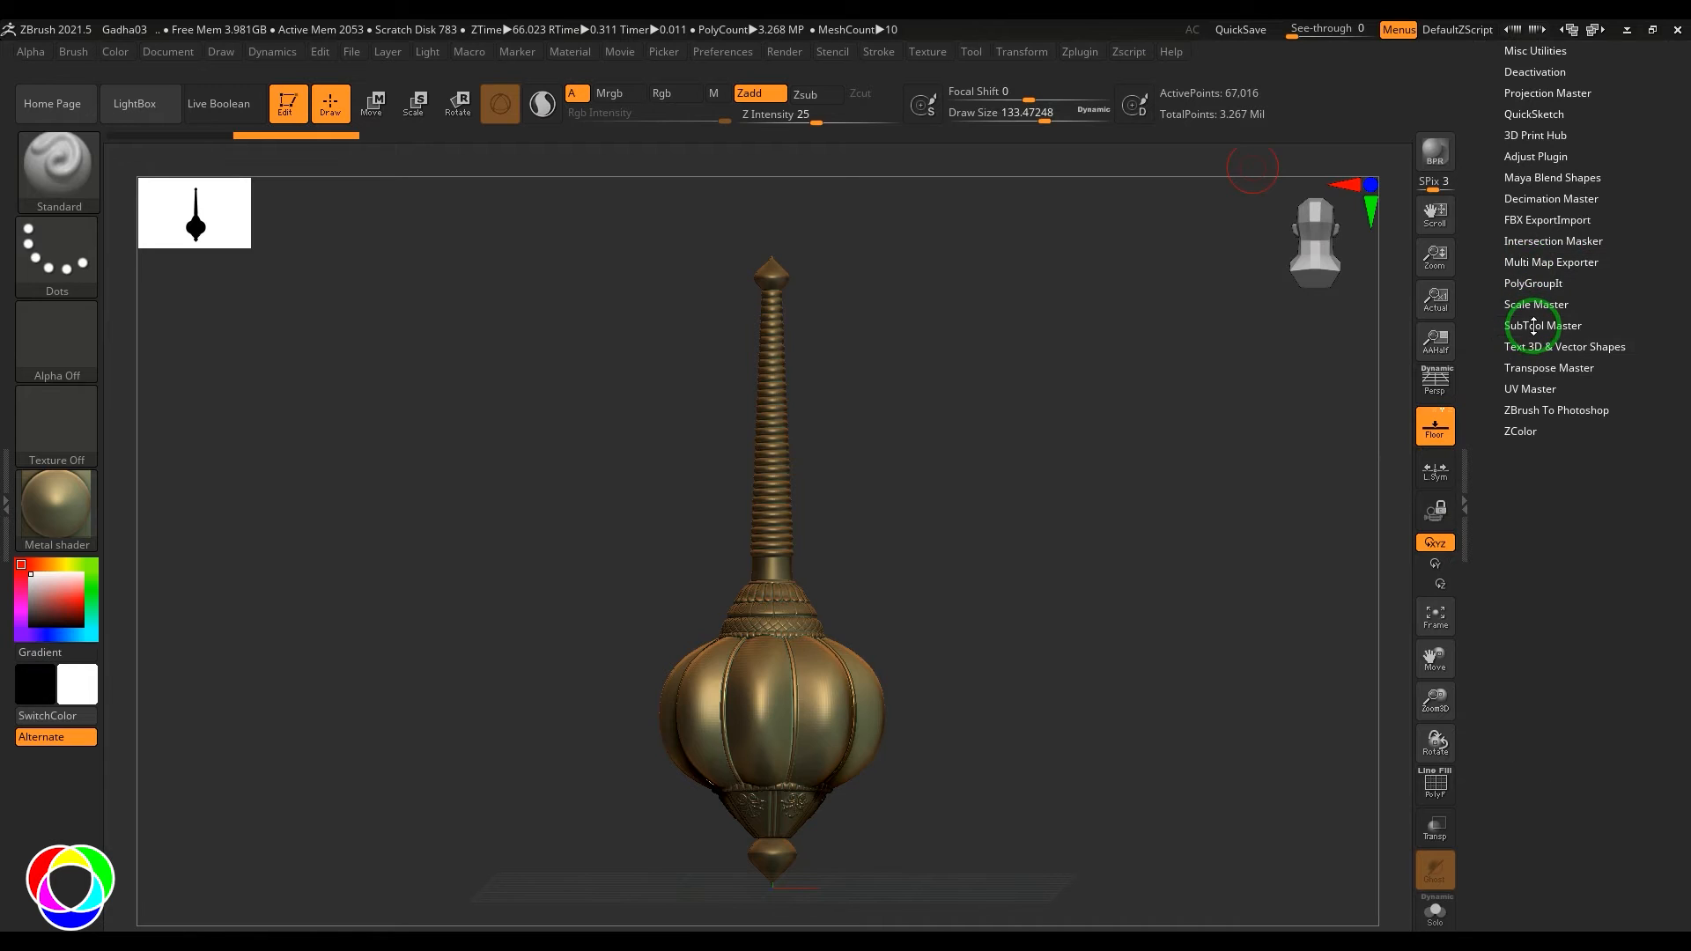
pyautogui.click(1543, 324)
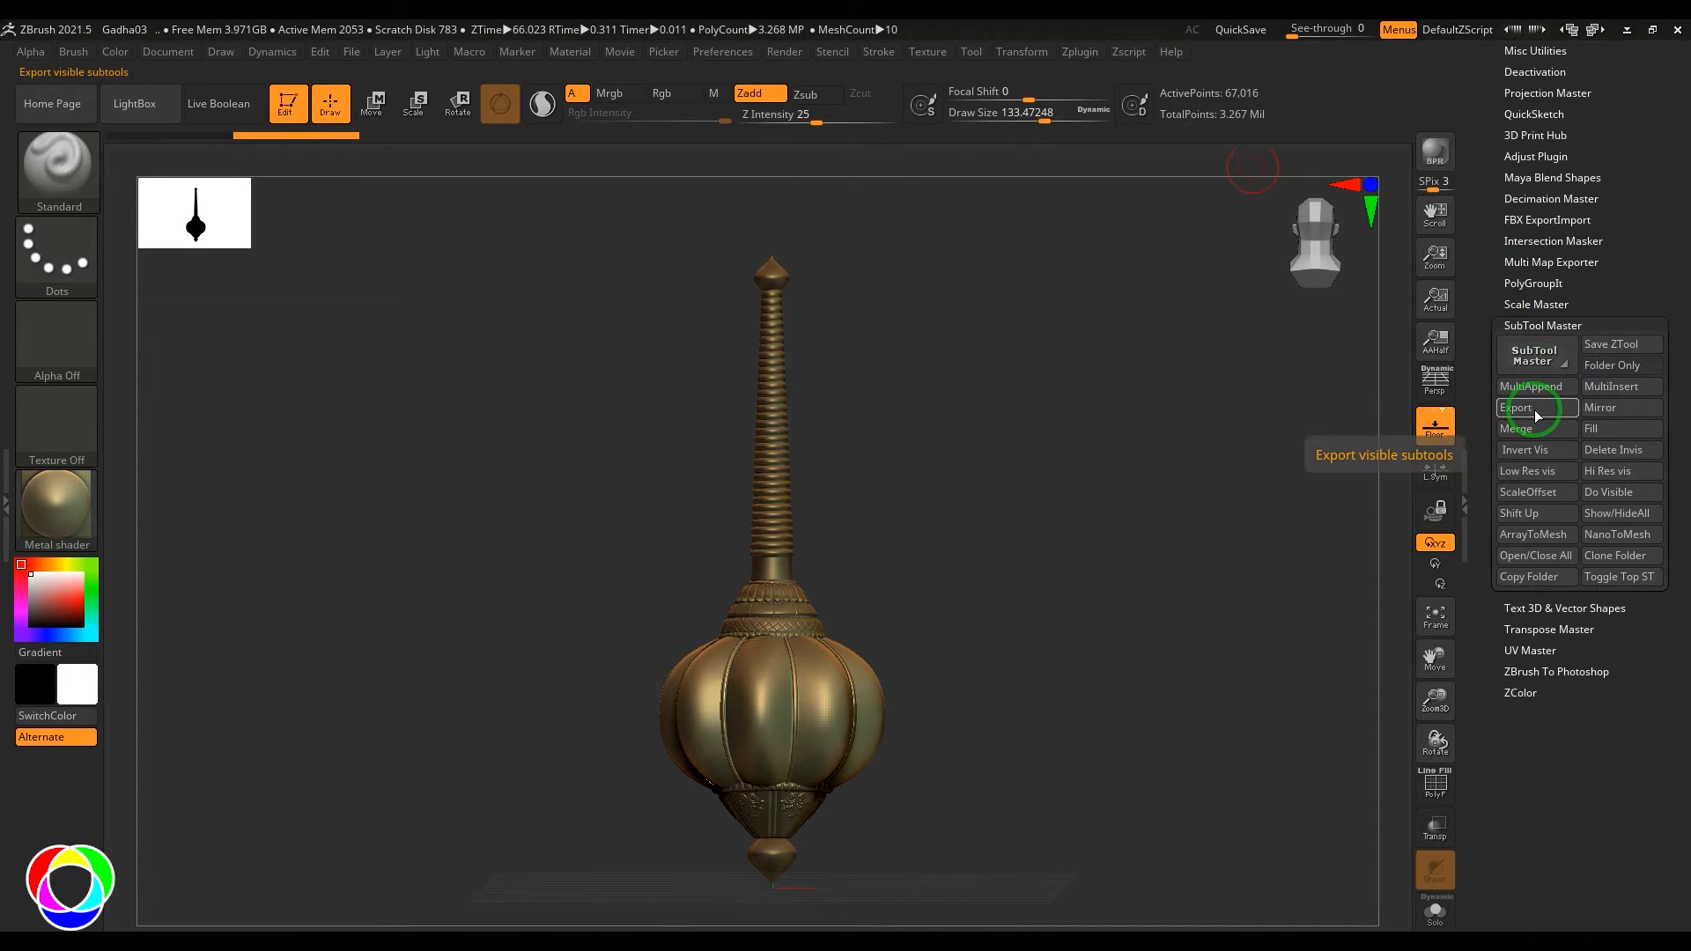
# Step: Export the visible subtools as a single file in OBJ format via SubTool Master
pyautogui.click(1536, 407)
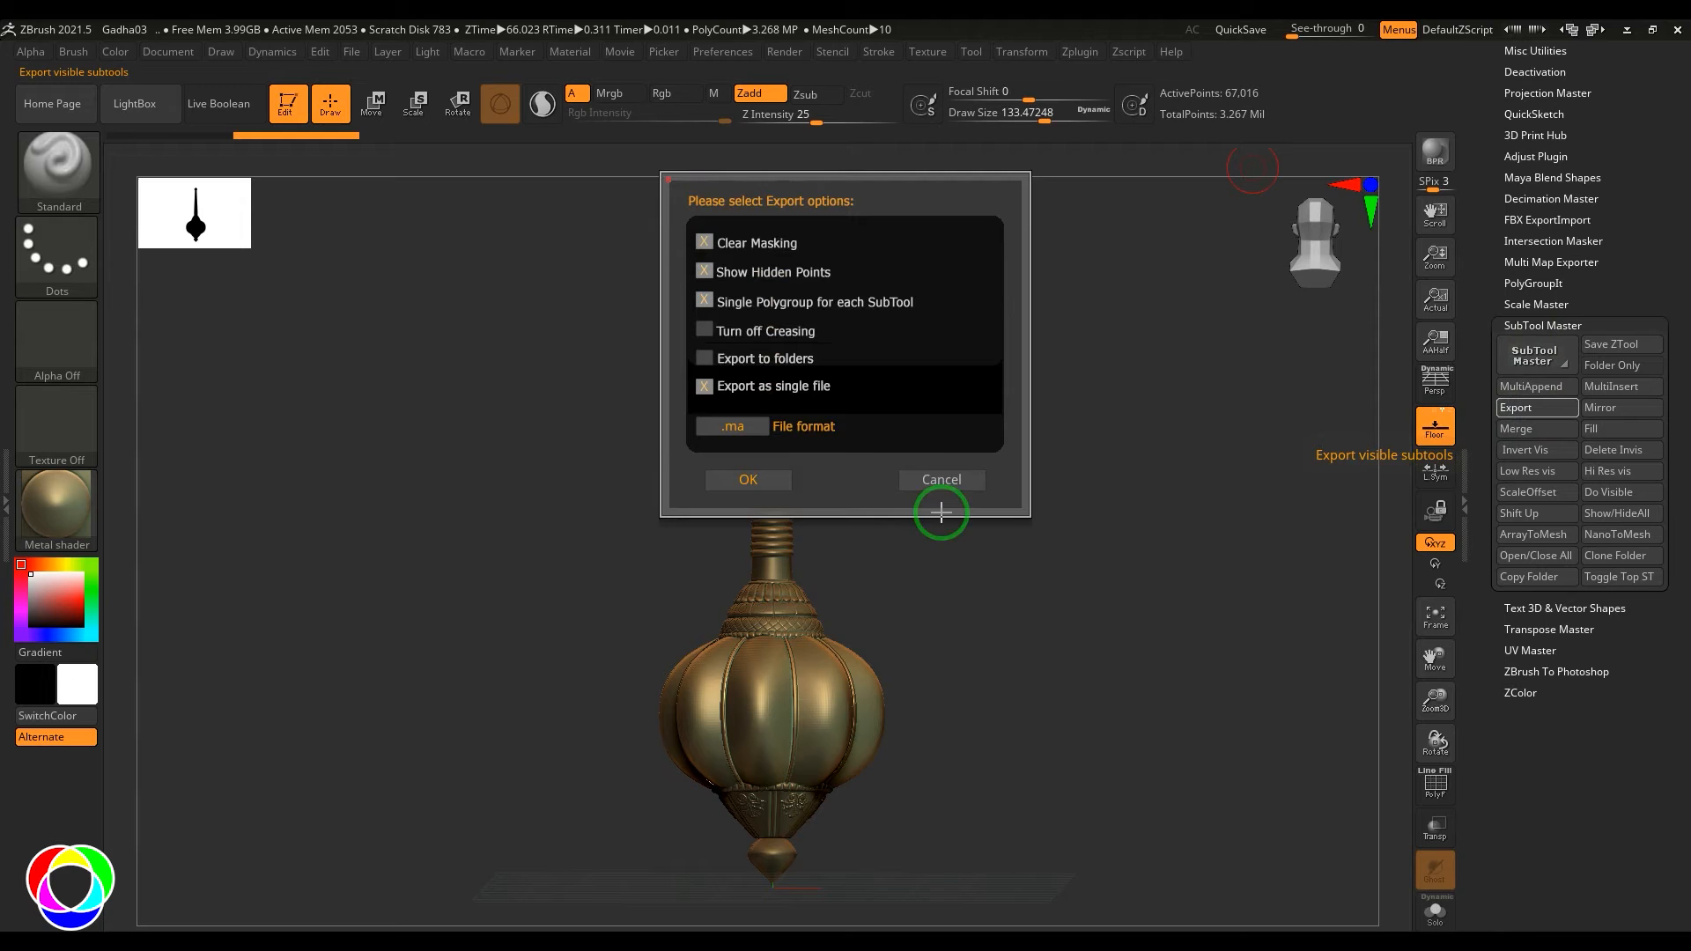
pyautogui.click(704, 386)
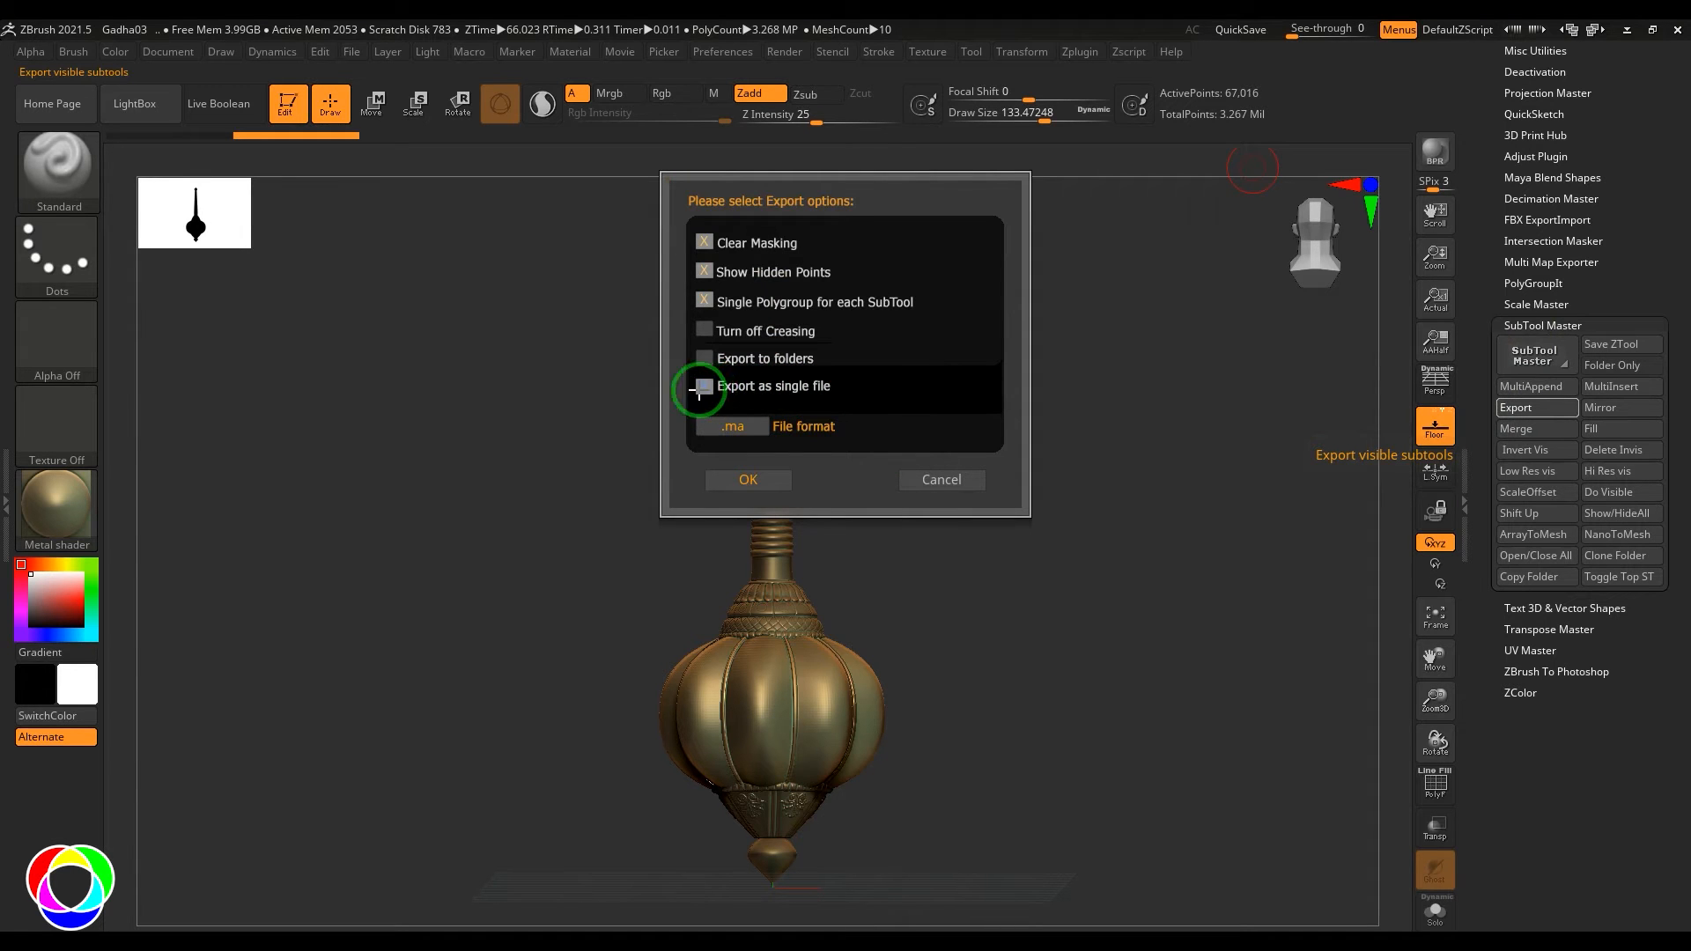
pyautogui.click(704, 386)
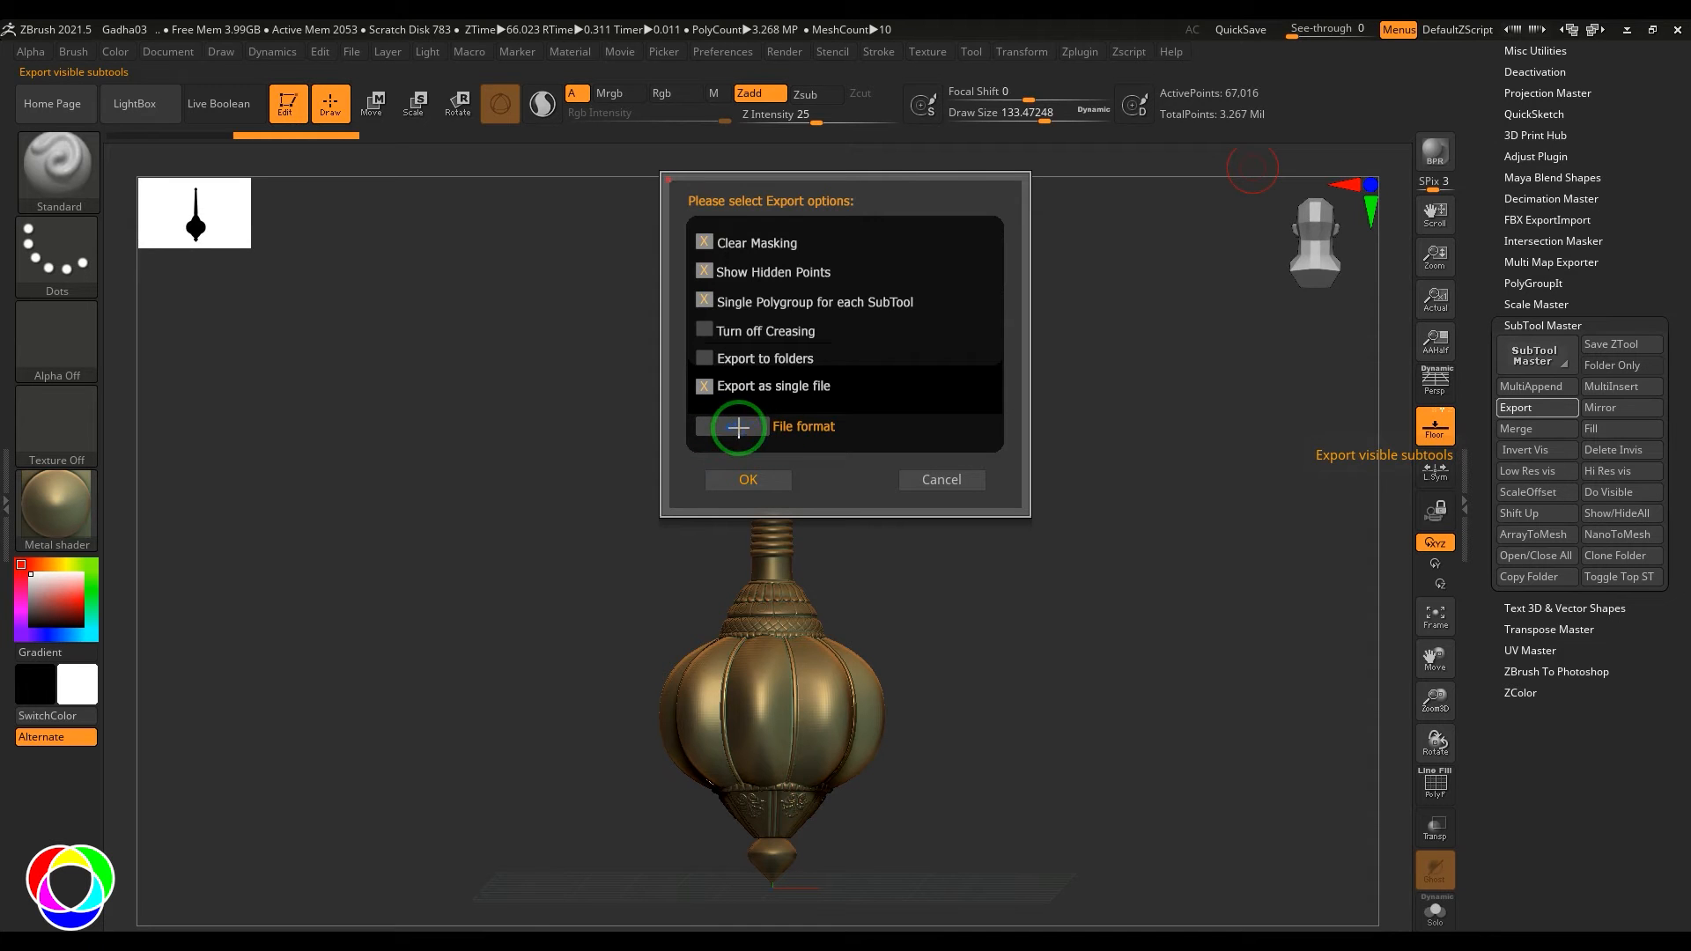
pyautogui.click(747, 479)
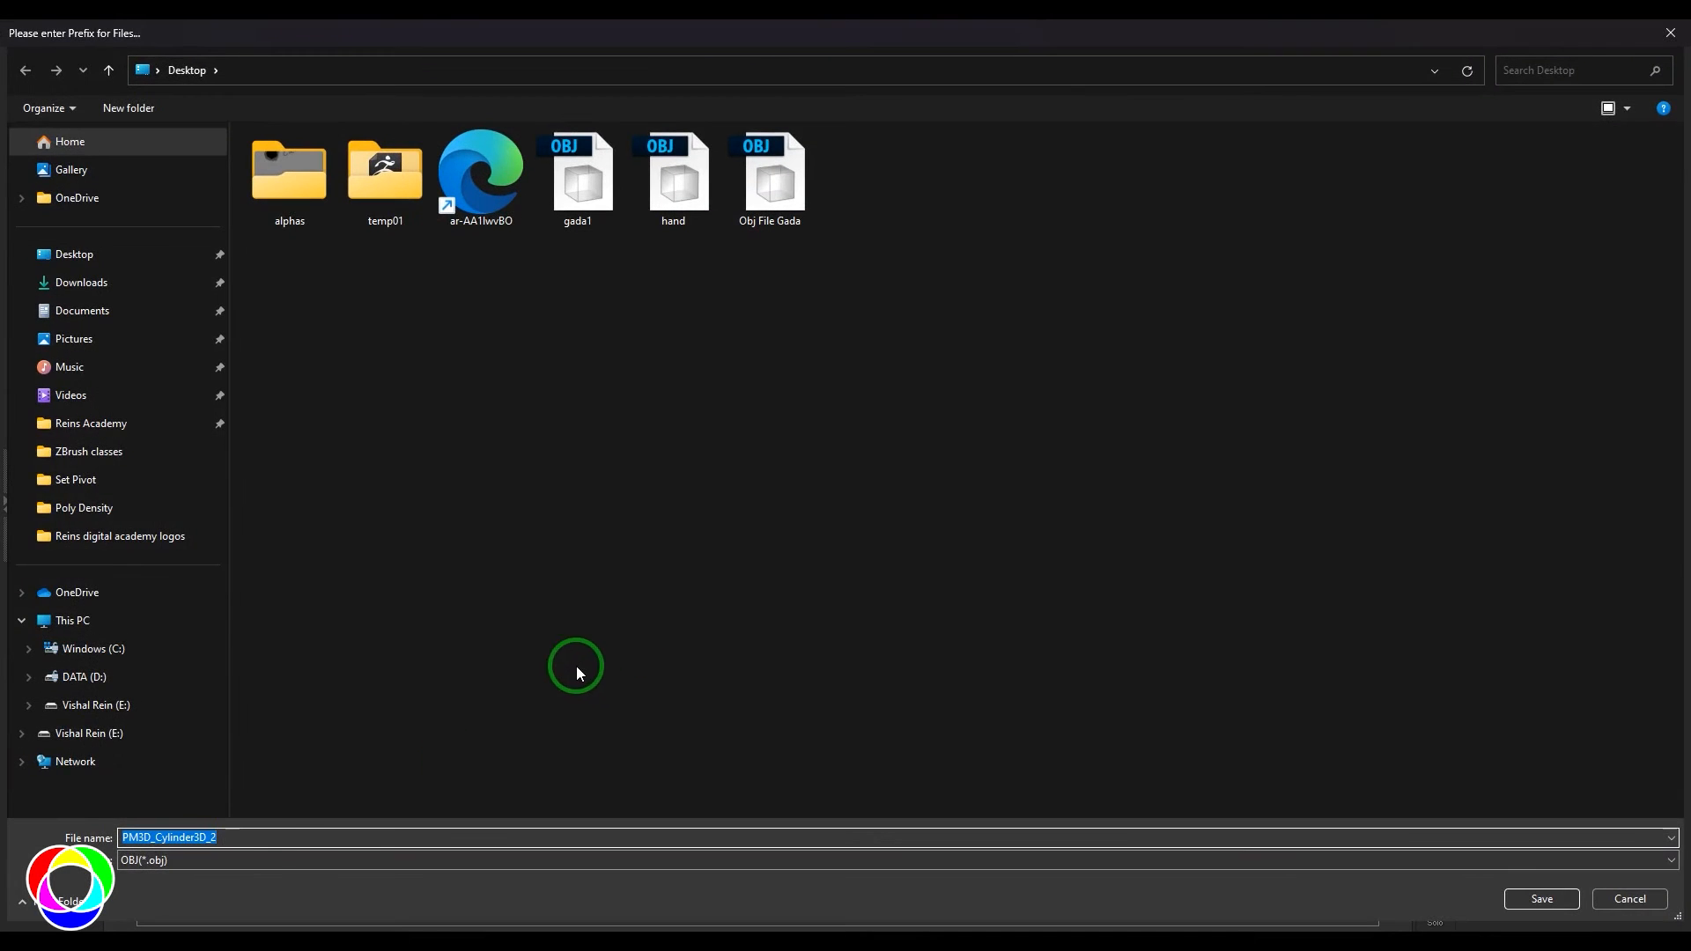
# Step: Name the combined OBJ export 'gada' and save it to the Desktop
pyautogui.write('gada')
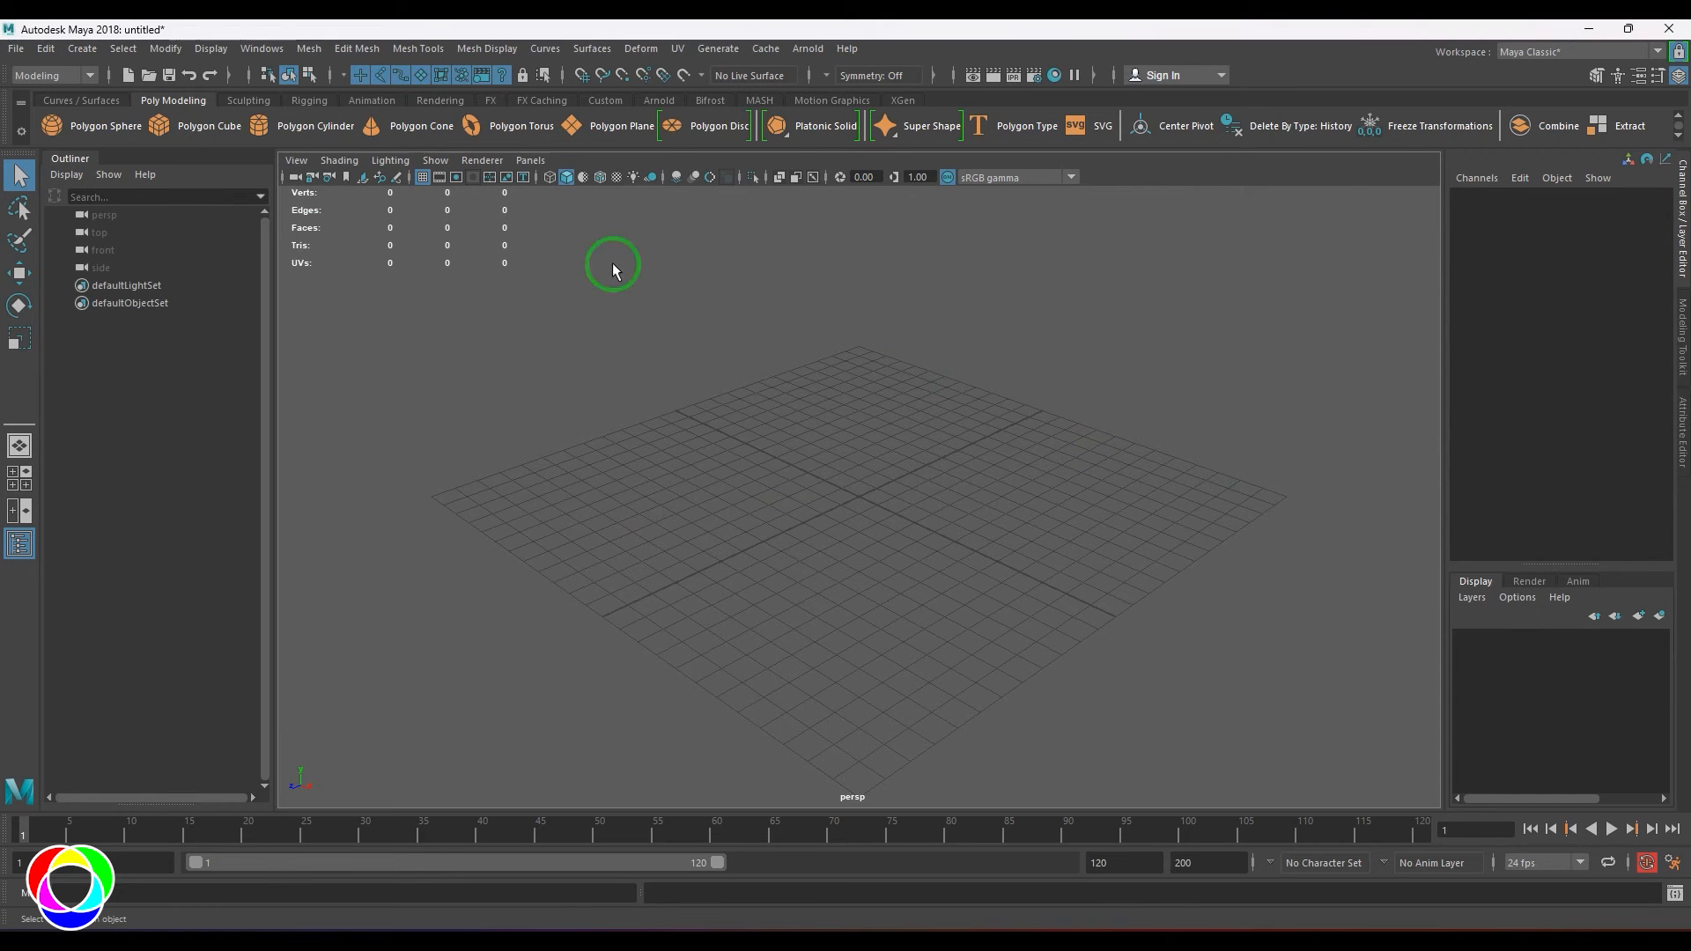
# Step: Import gada M.obj from the Desktop with the OBJ file type
pyautogui.click(16, 50)
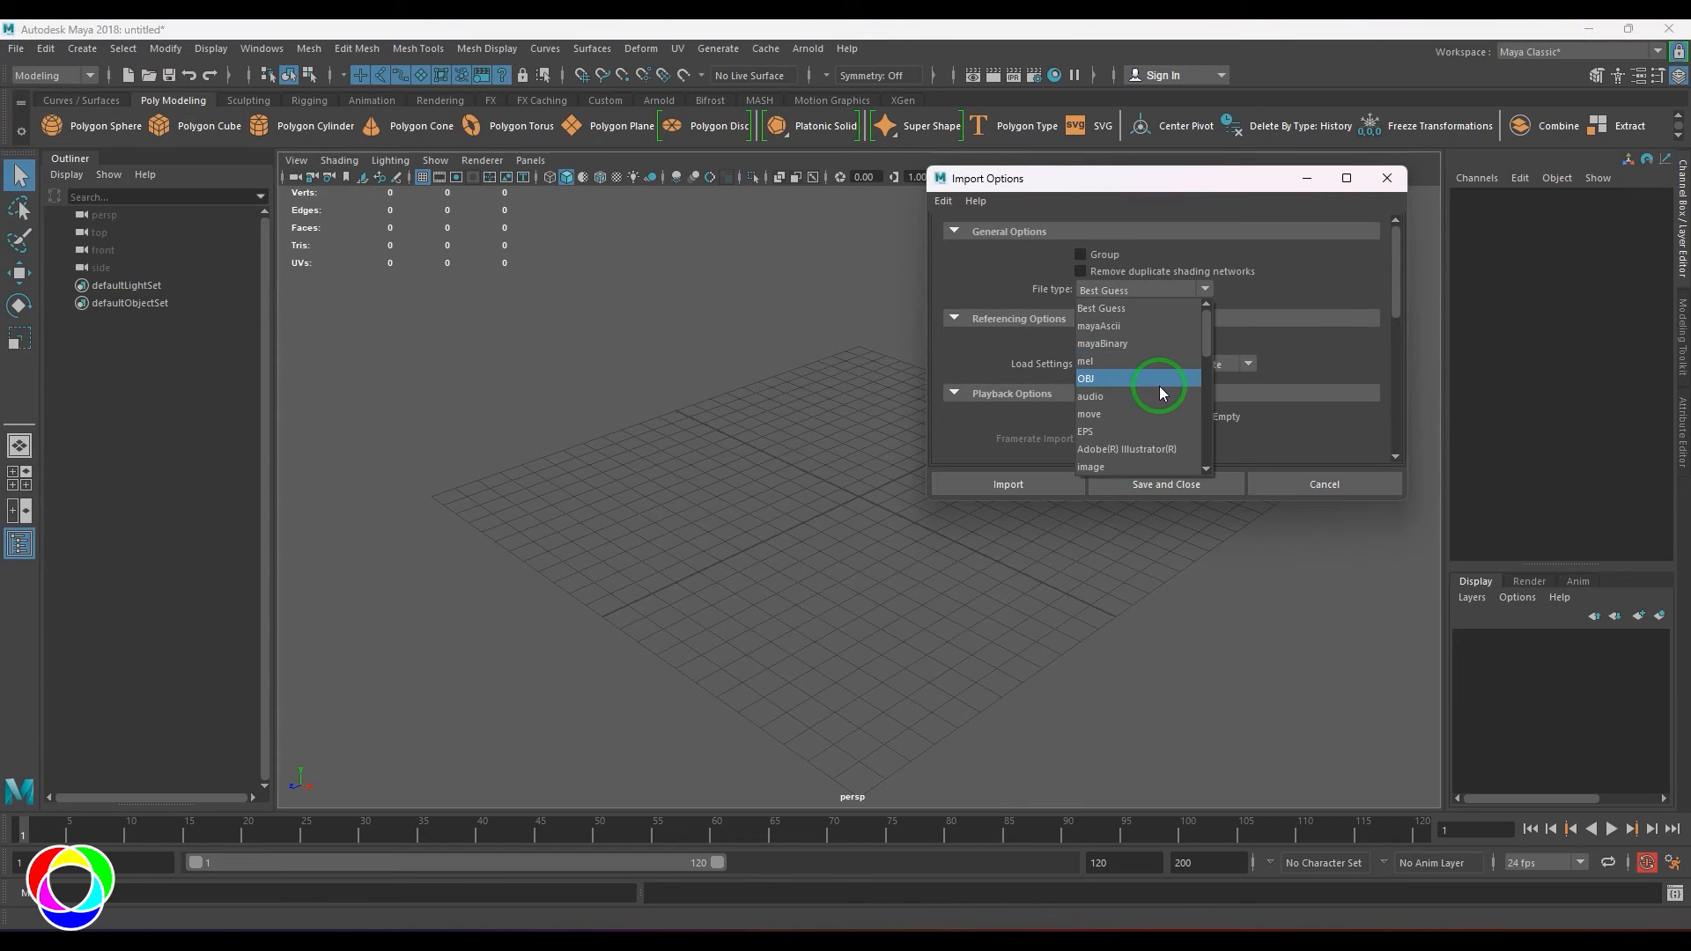
pyautogui.click(1085, 377)
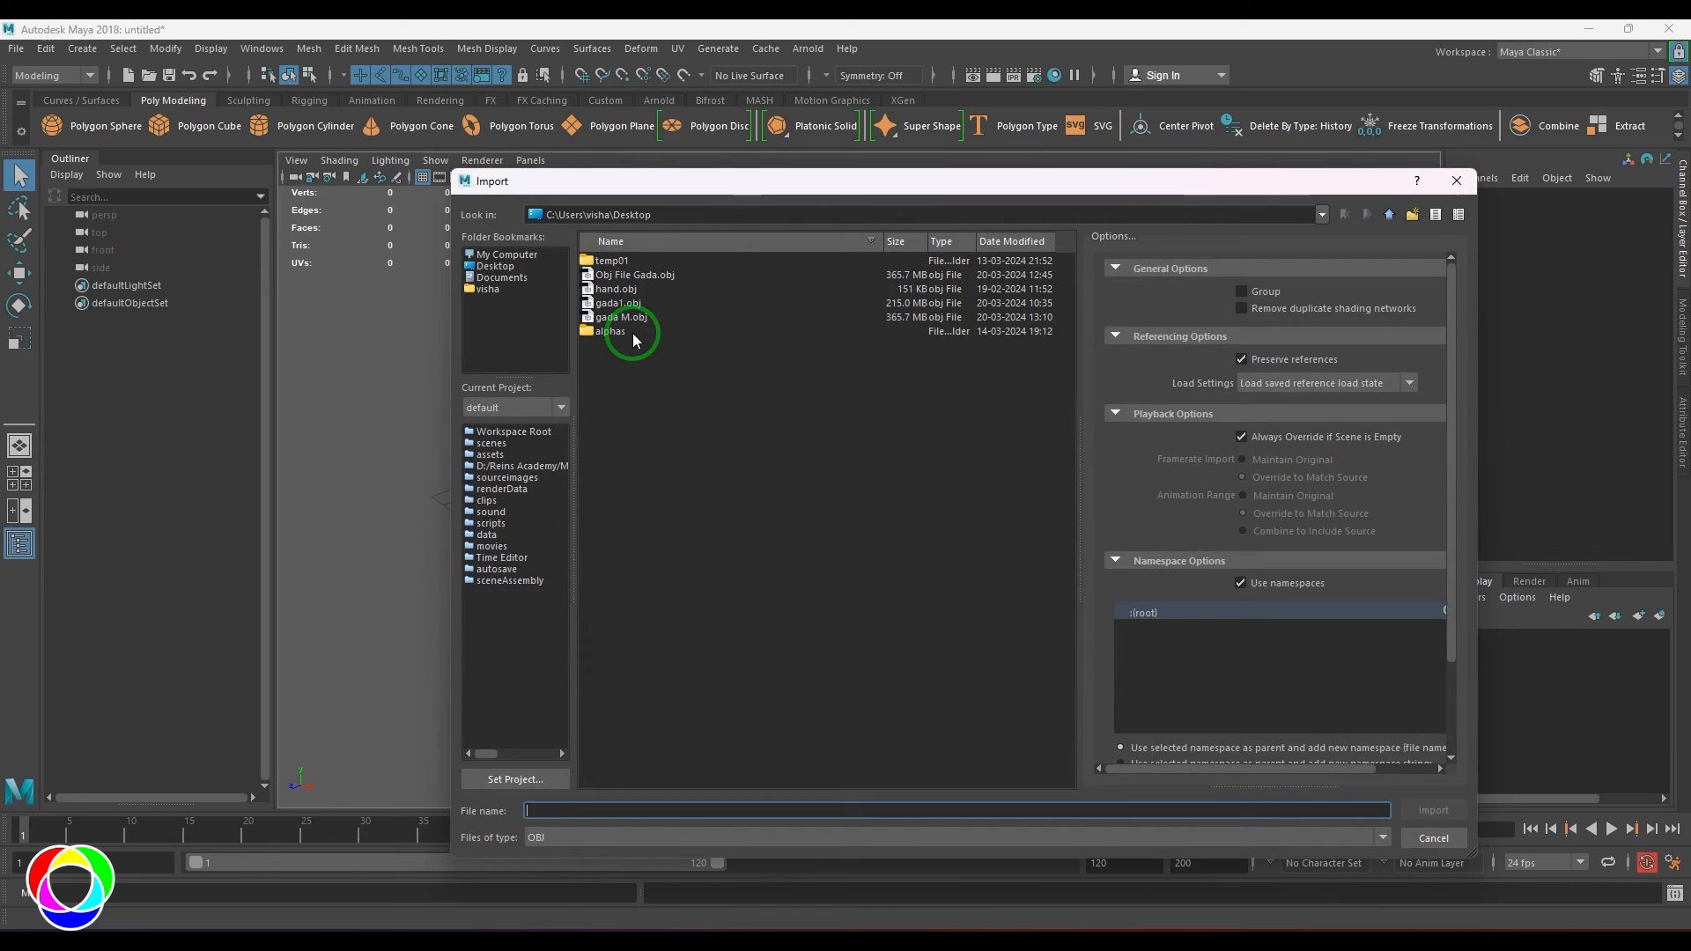
pyautogui.click(1434, 839)
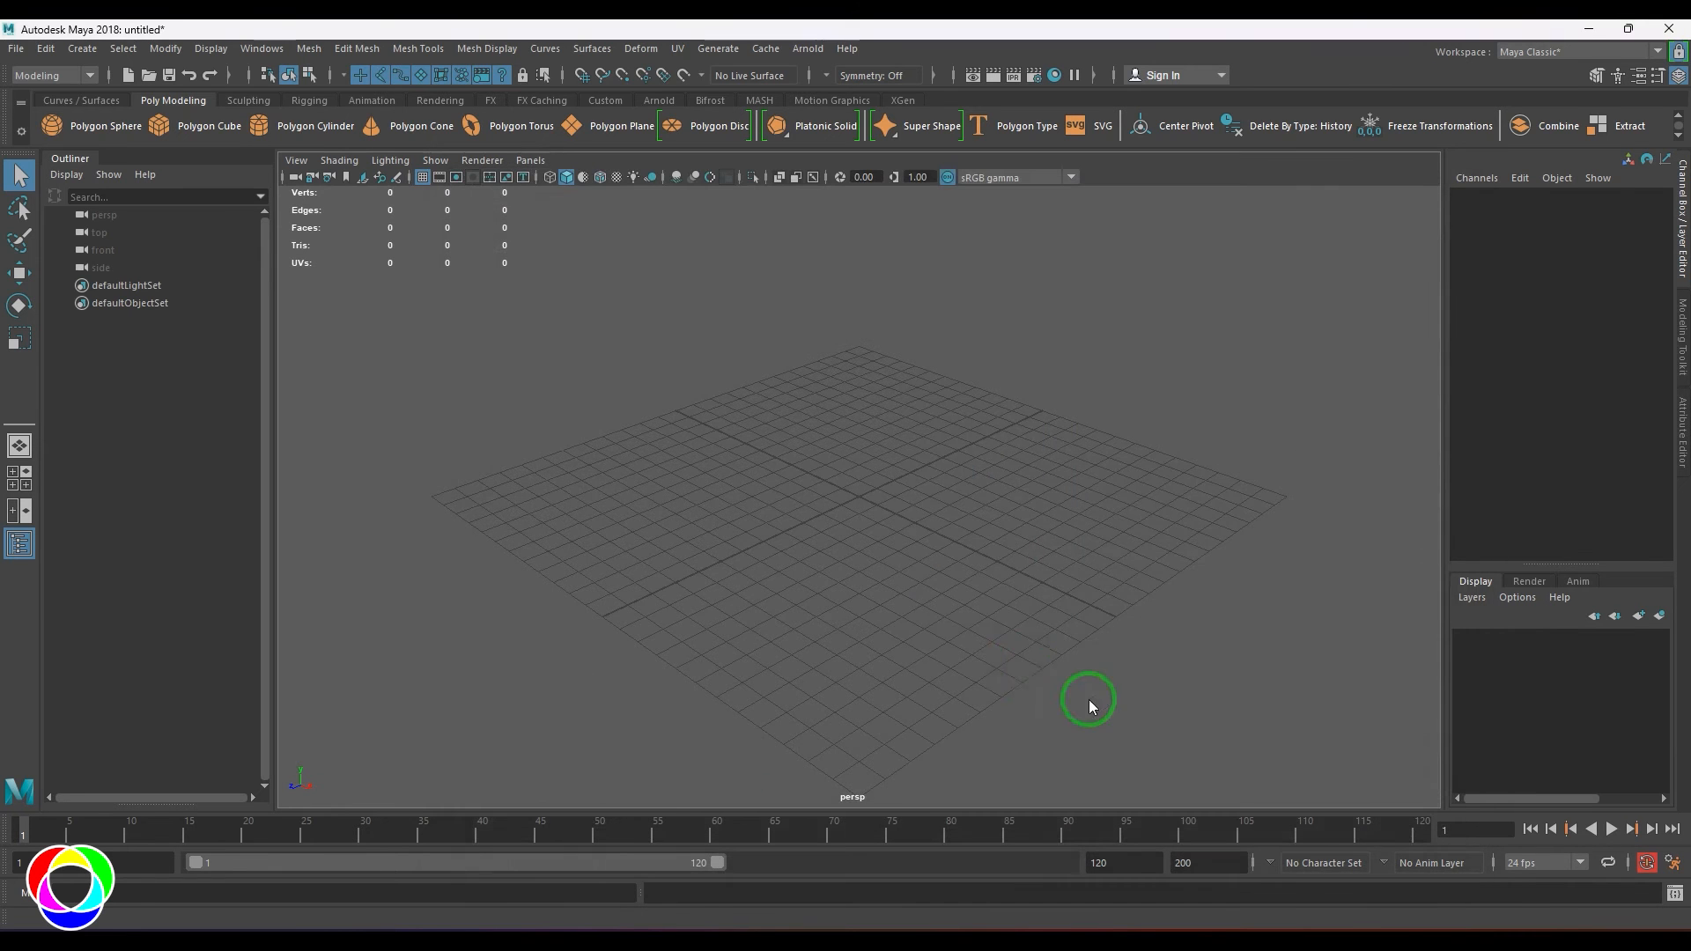
pyautogui.moveTo(1016, 648)
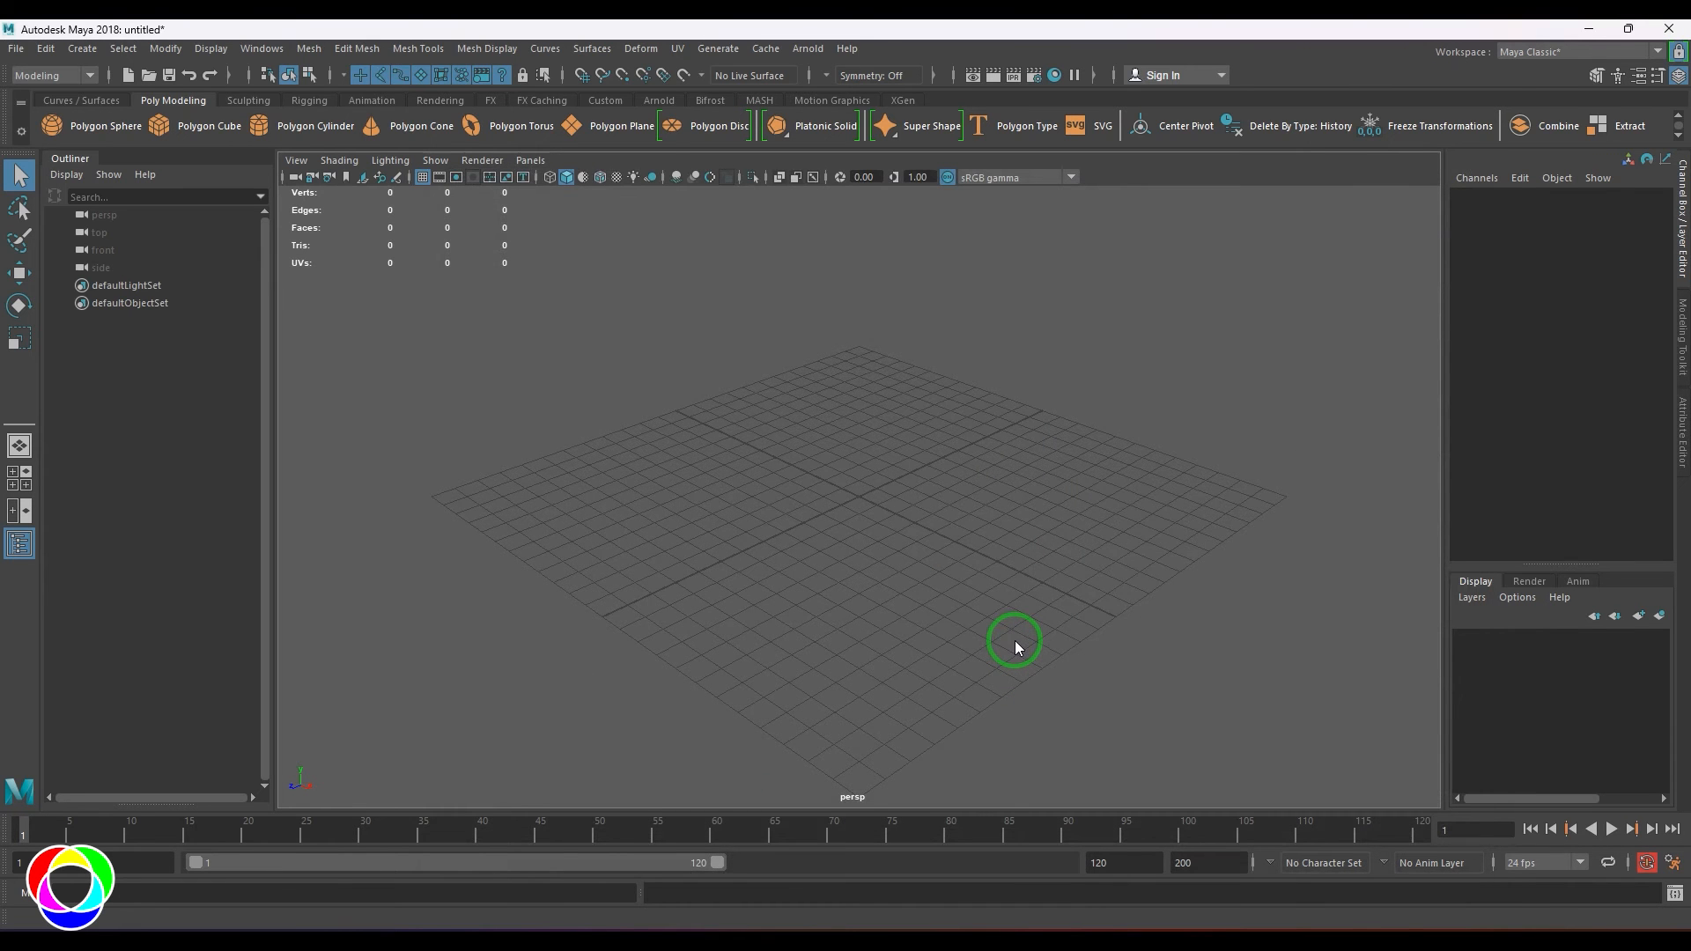
pyautogui.moveTo(1019, 644)
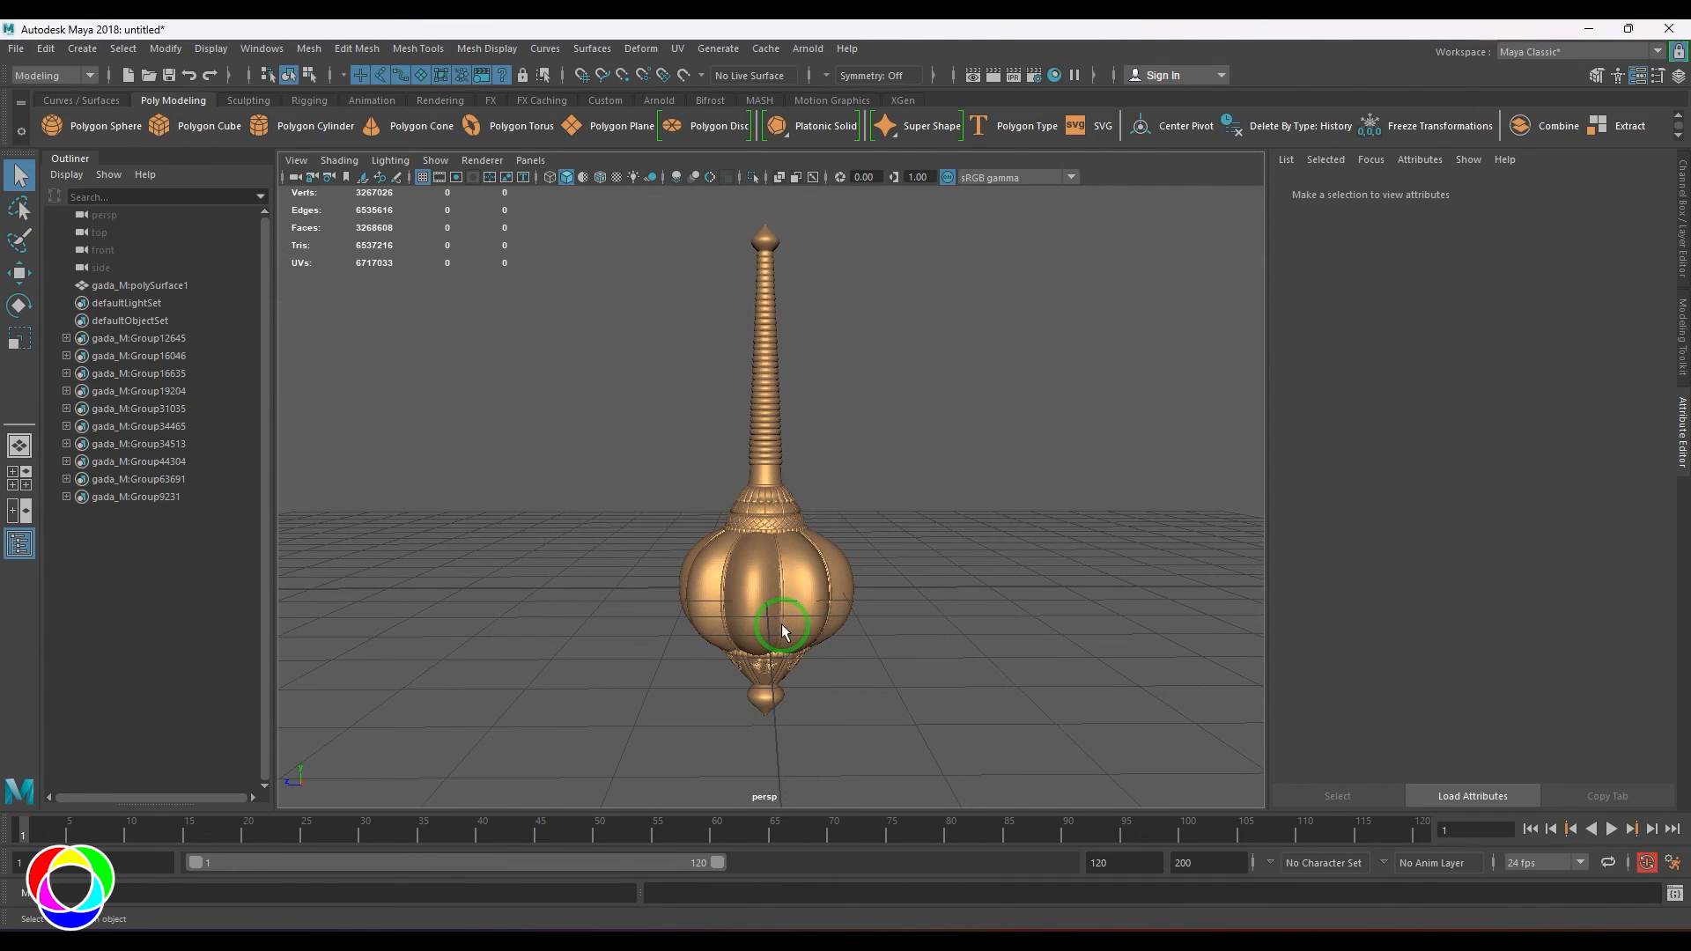
pyautogui.moveTo(954, 629)
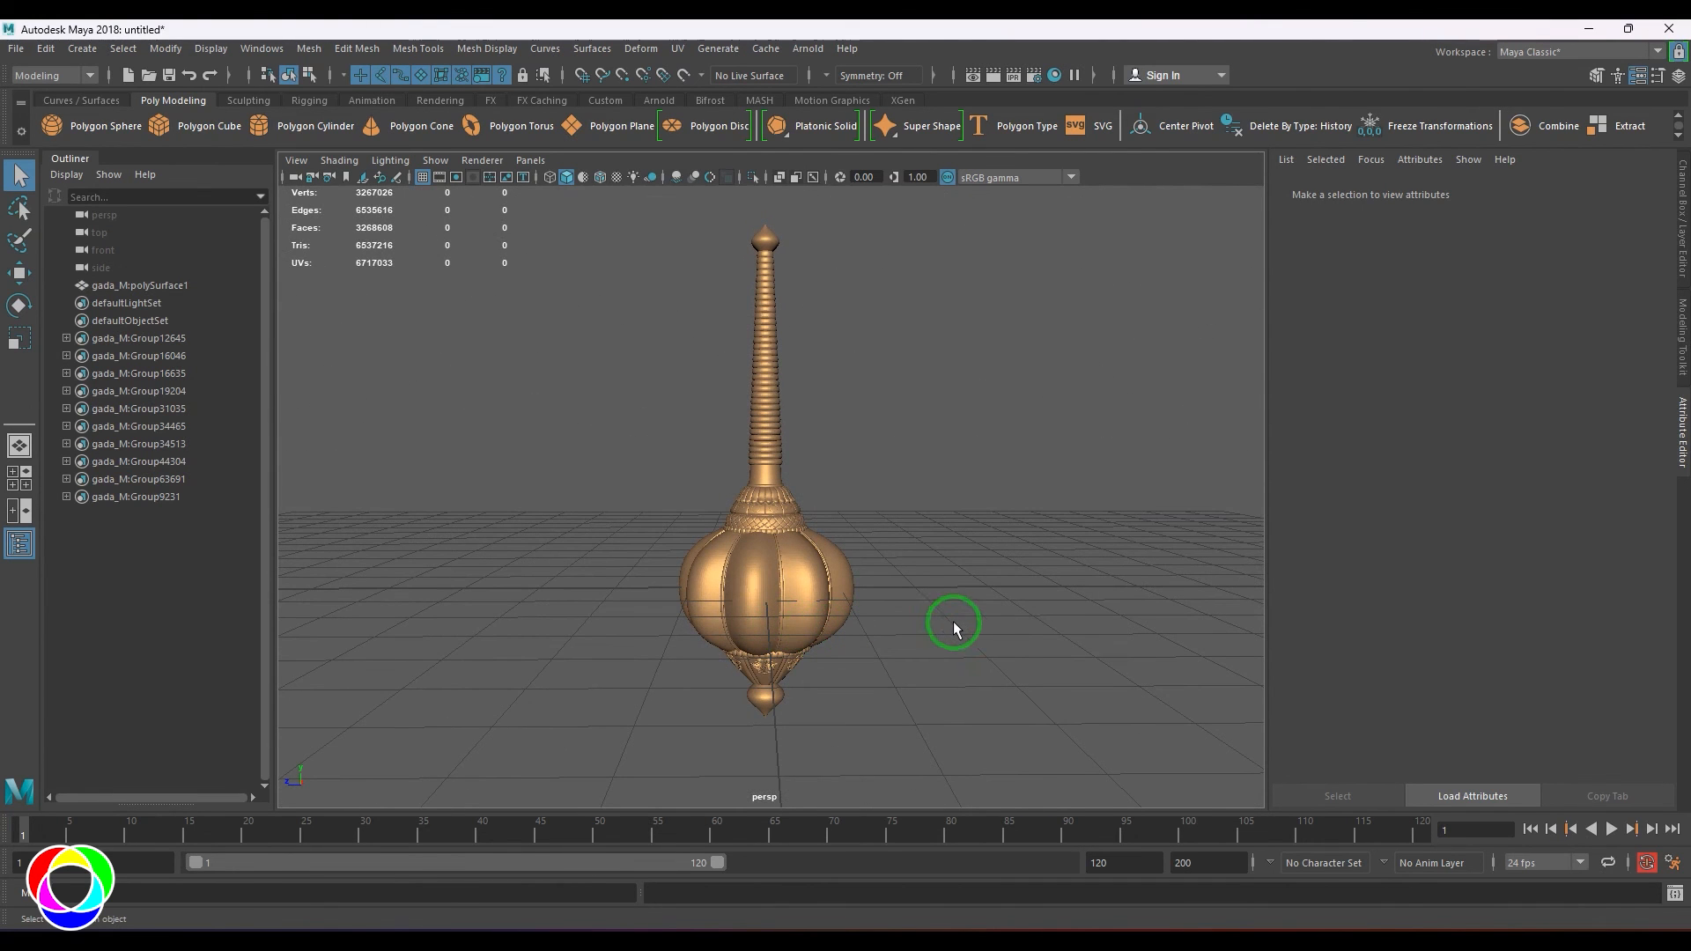